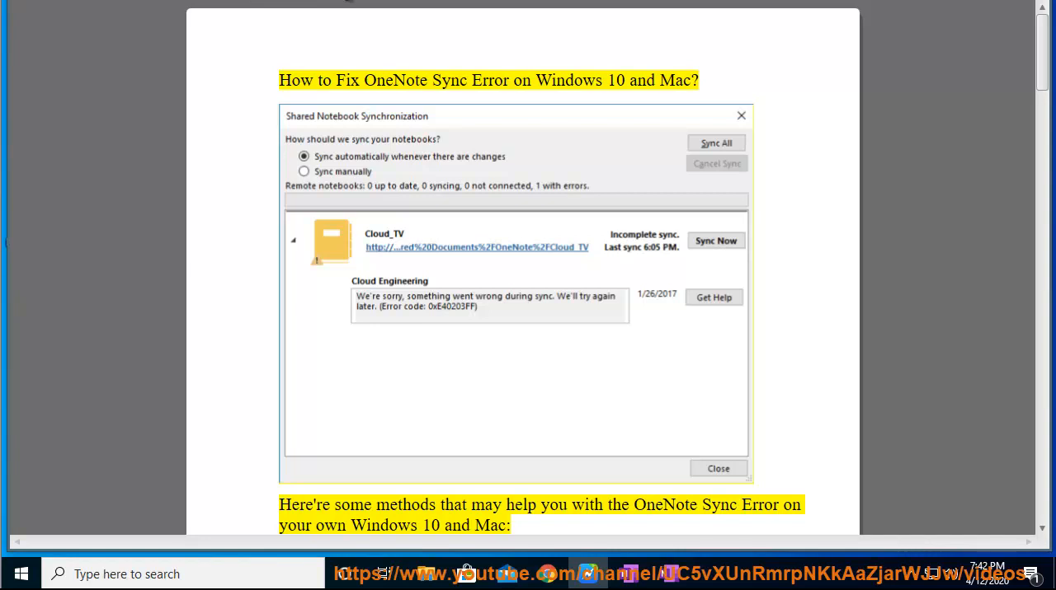
Step: Read the sync-error guide aloud from the introduction through method 1, reaching method 2's heading
{"action": "double_click", "coordinate": [615, 80]}
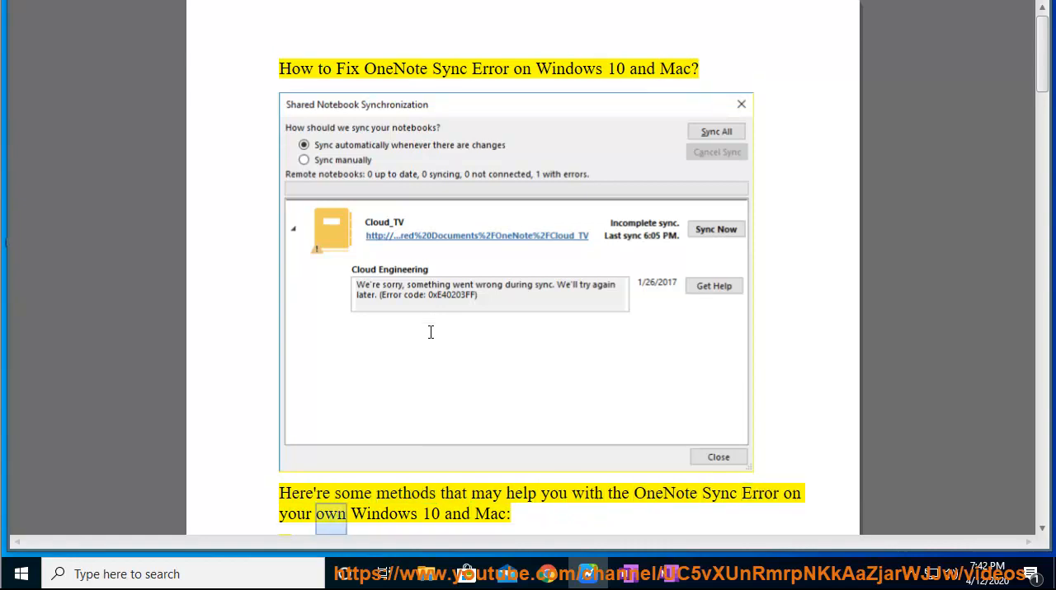
{"action": "scroll", "scroll_direction": "down", "scroll_amount": 3}
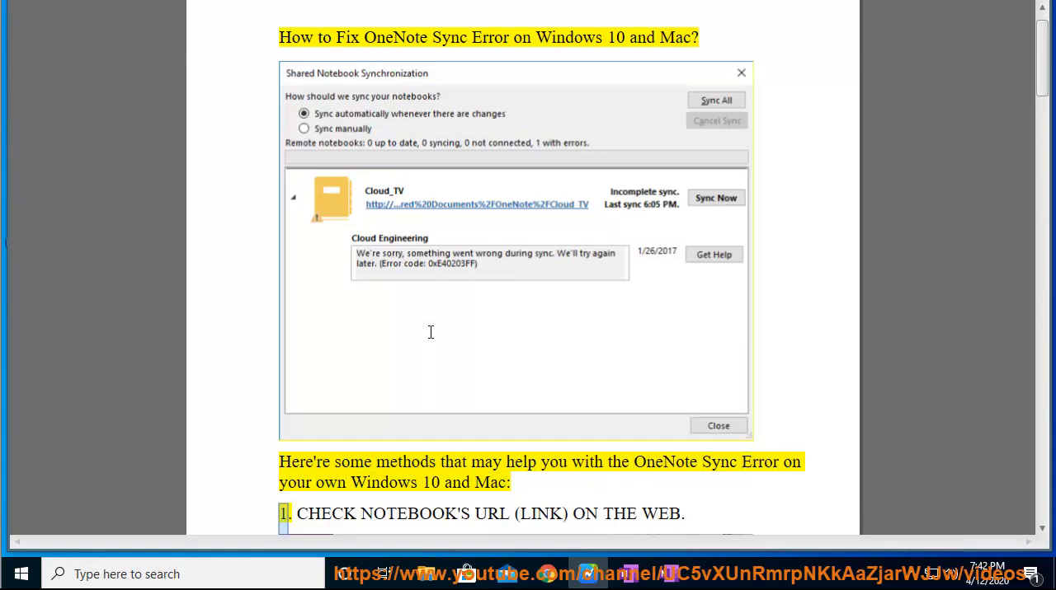
{"action": "scroll", "scroll_direction": "down", "scroll_amount": 3}
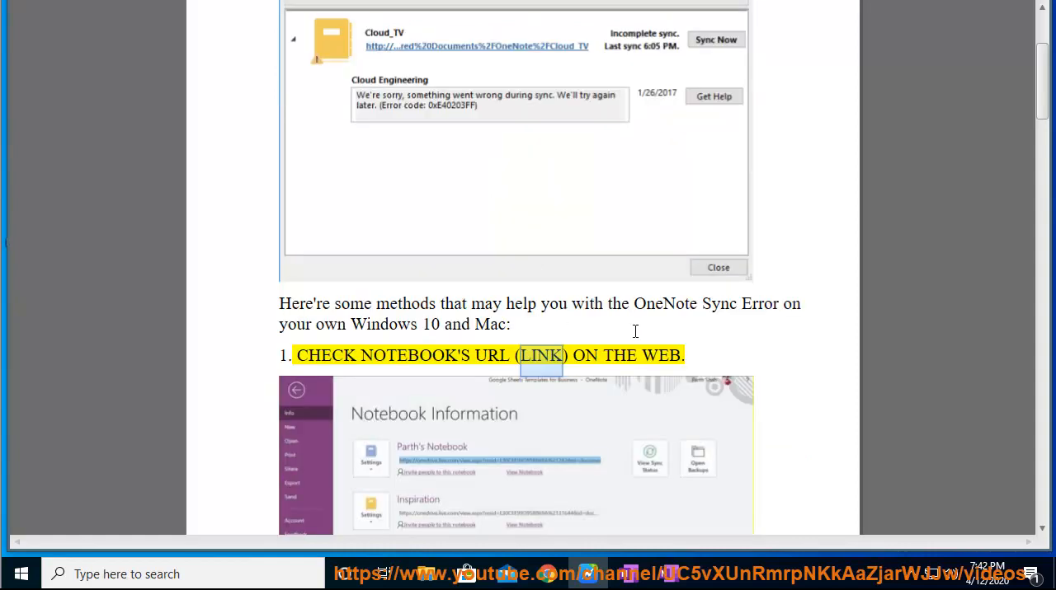
{"action": "scroll", "scroll_direction": "down", "scroll_amount": 3}
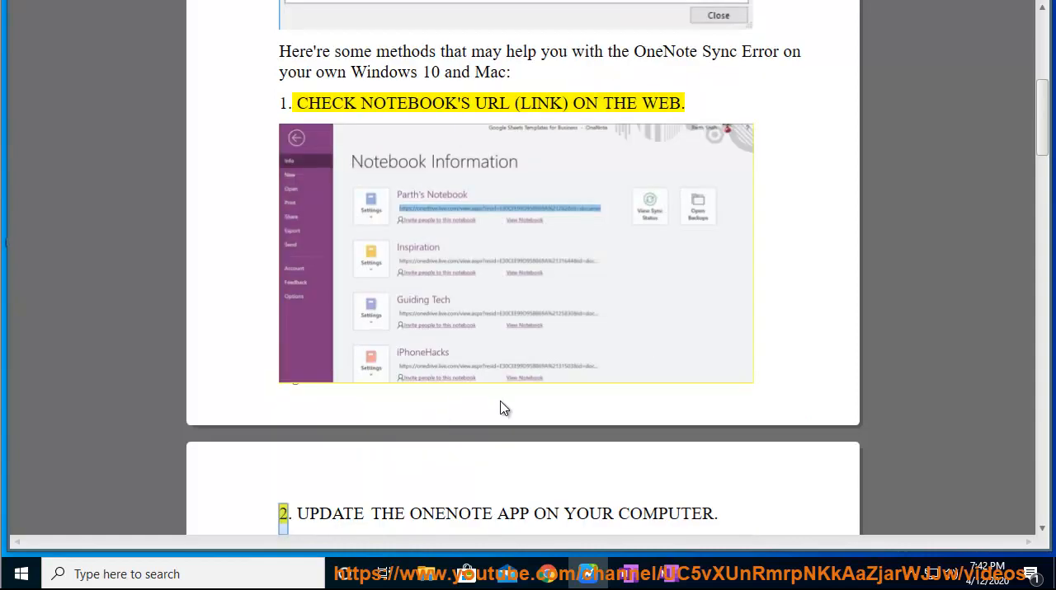
{"action": "double_click", "coordinate": [665, 513]}
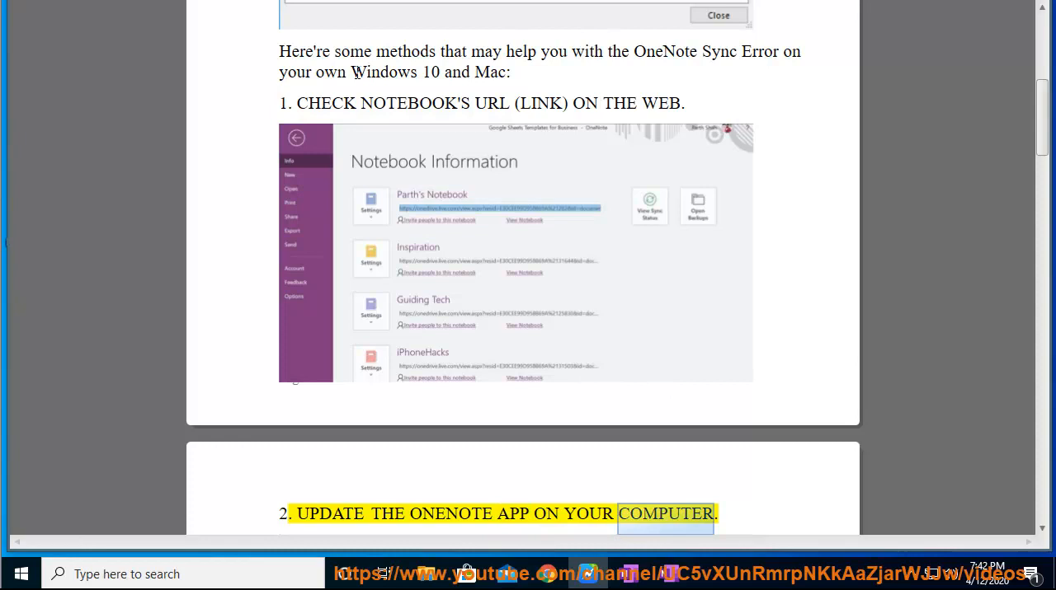
{"action": "scroll", "scroll_direction": "down", "scroll_amount": 3}
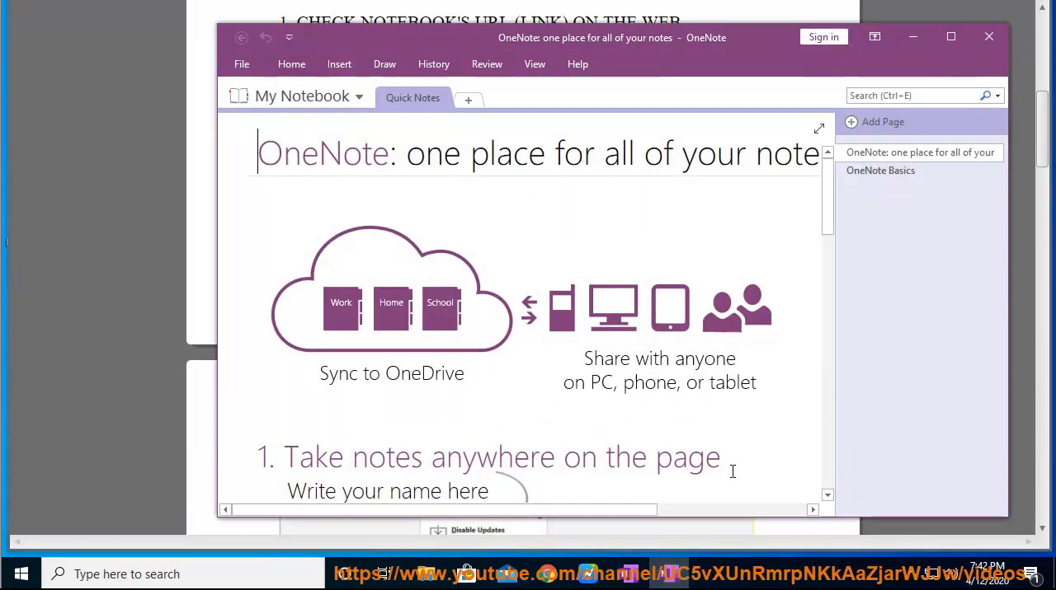
{"action": "left_click", "coordinate": [241, 63]}
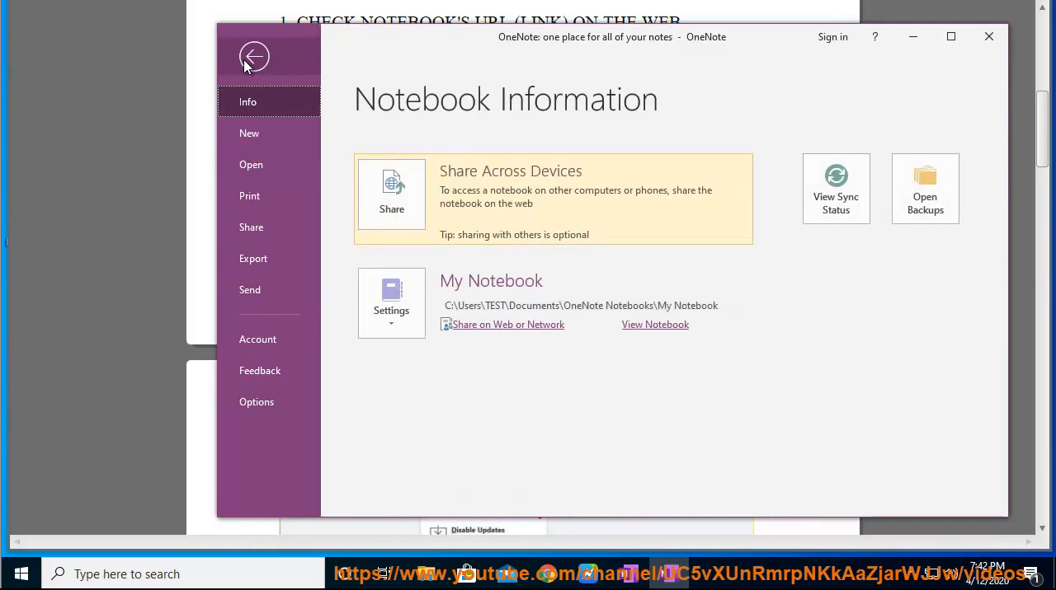
{"action": "mouse_move", "coordinate": [508, 330]}
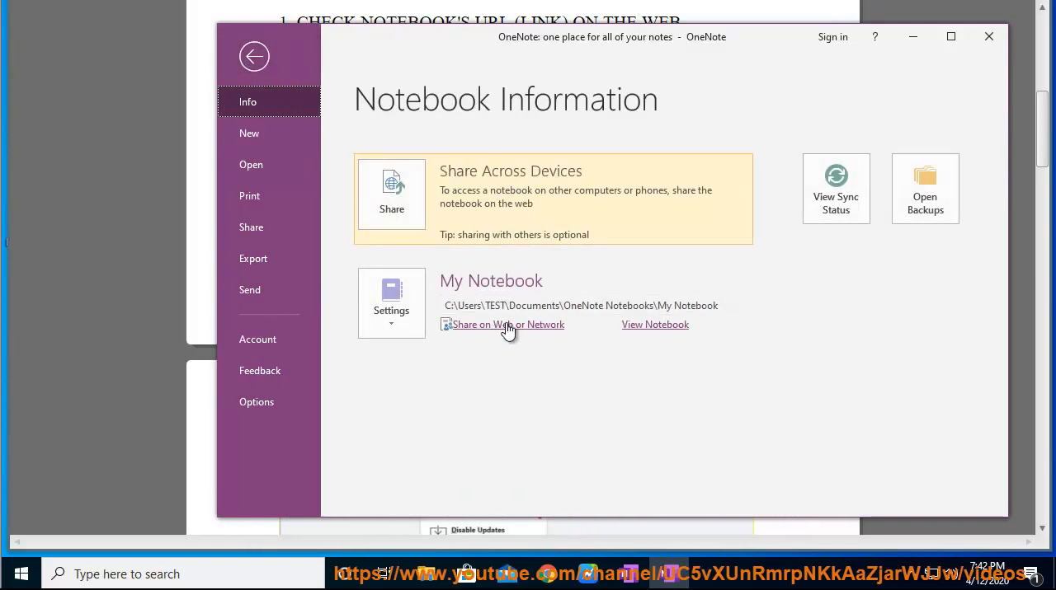
{"action": "left_click", "coordinate": [507, 324]}
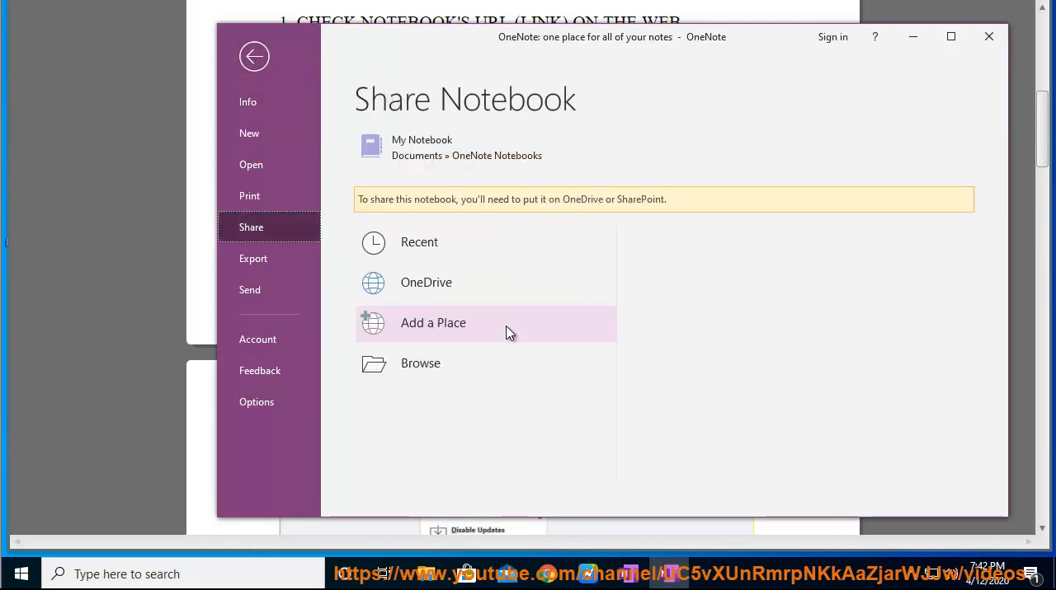
{"action": "left_click", "coordinate": [426, 282]}
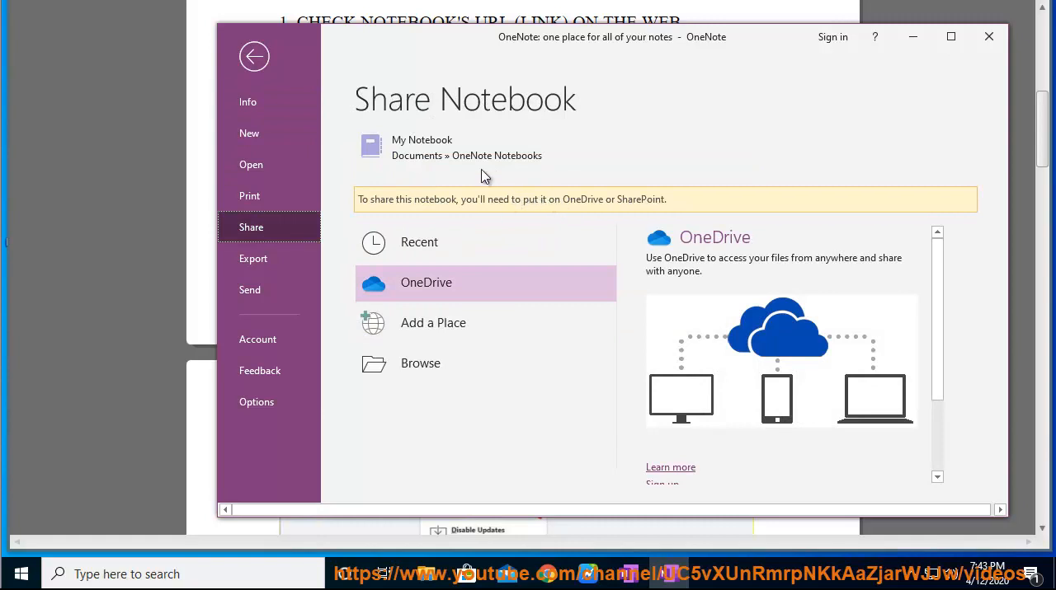
{"action": "left_click", "coordinate": [254, 57]}
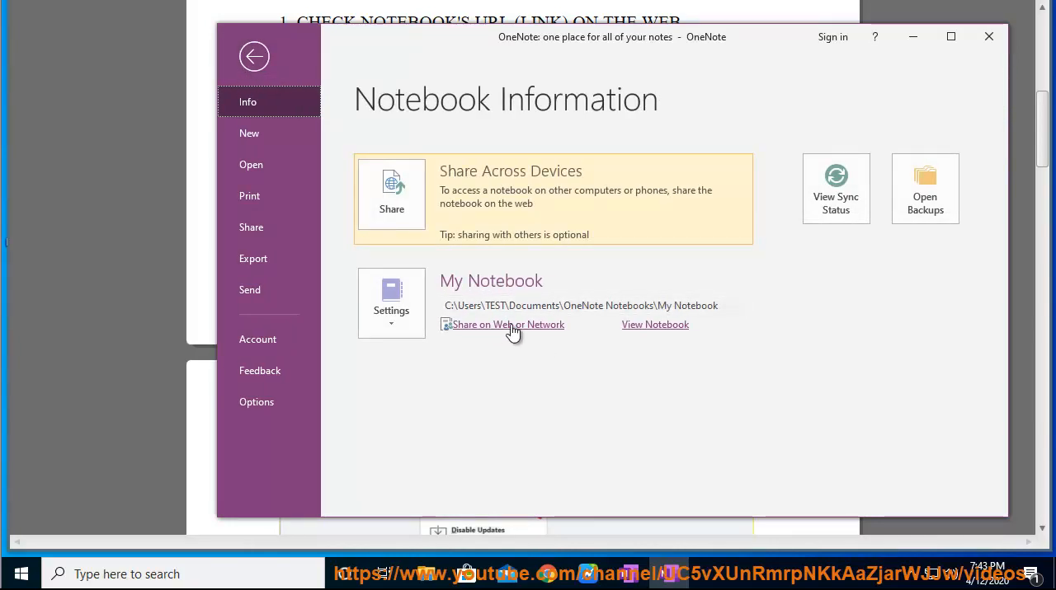
{"action": "left_click", "coordinate": [254, 56]}
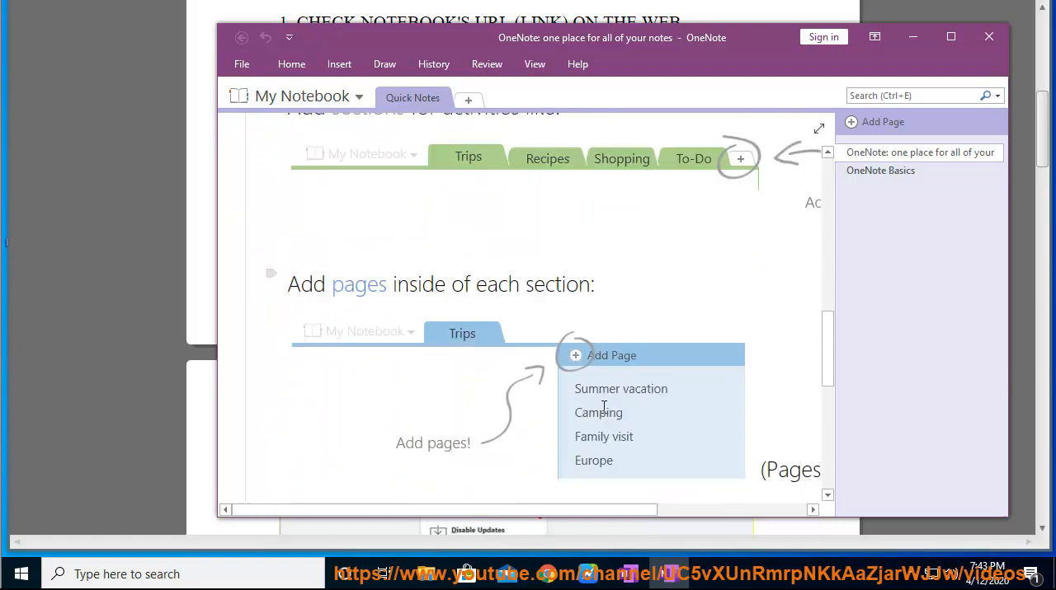
{"action": "scroll", "scroll_direction": "down", "scroll_amount": 3}
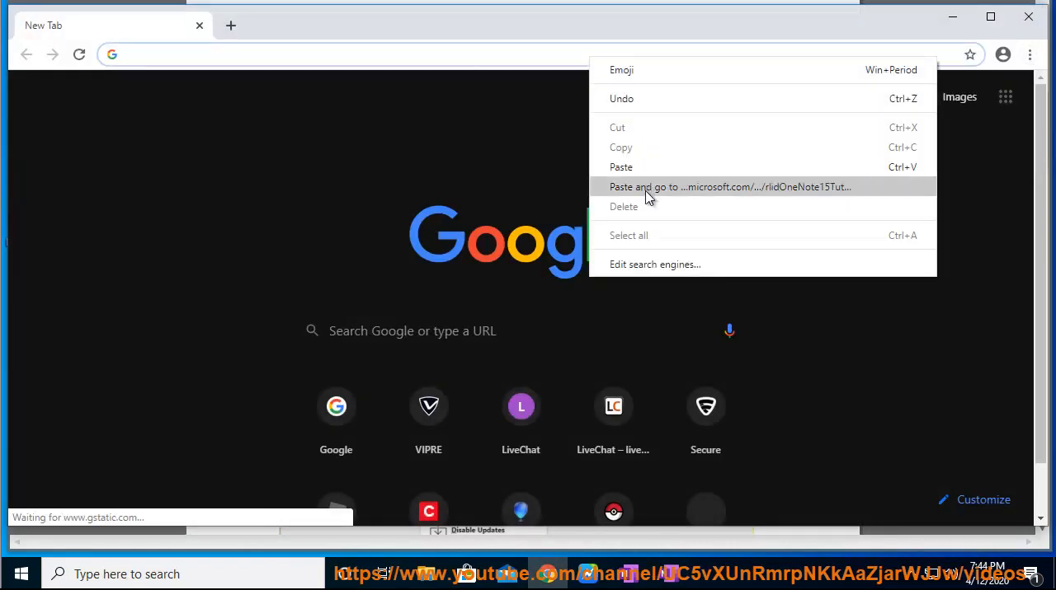
Step: Paste and go to the copied microsoft.com OneNote address in the new Chrome tab
{"action": "left_click", "coordinate": [729, 186]}
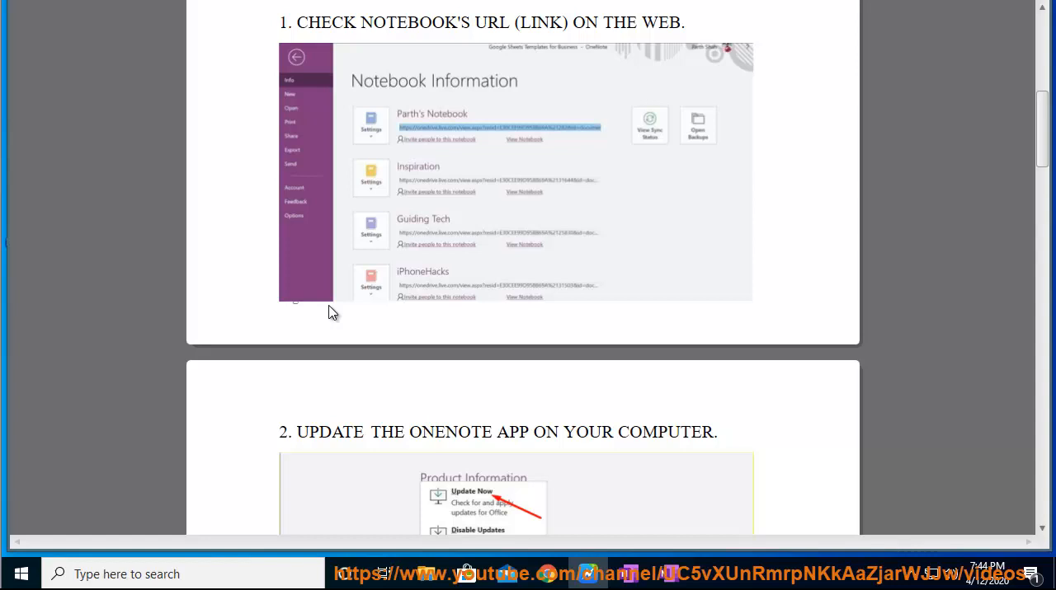
Step: Go to File > Account and show Update Now, Disable Updates and View Updates
{"action": "double_click", "coordinate": [329, 432]}
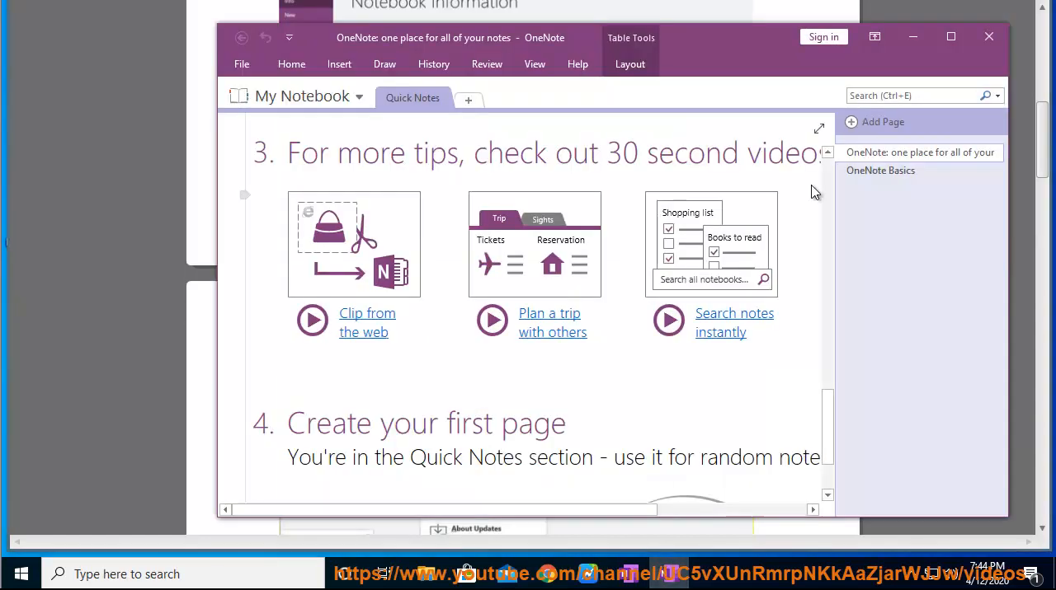
{"action": "left_click", "coordinate": [289, 38]}
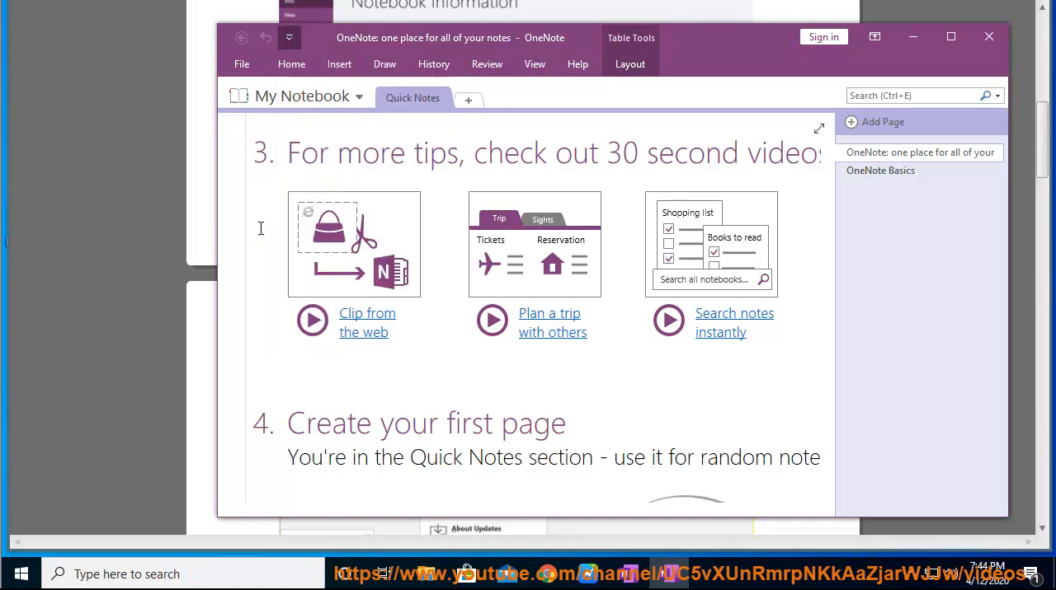
{"action": "left_click", "coordinate": [291, 63]}
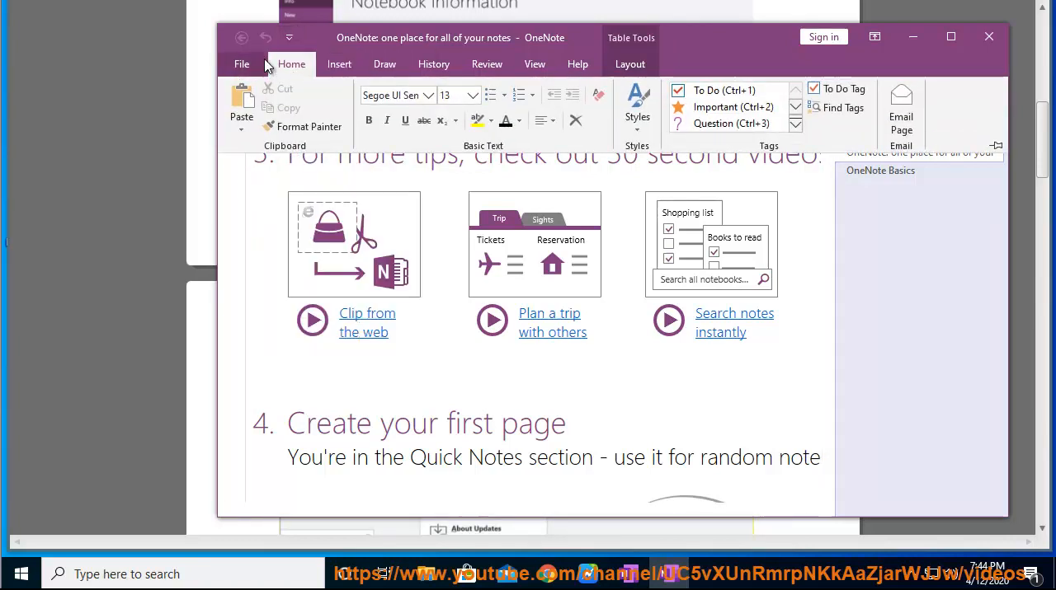
{"action": "left_click", "coordinate": [242, 63]}
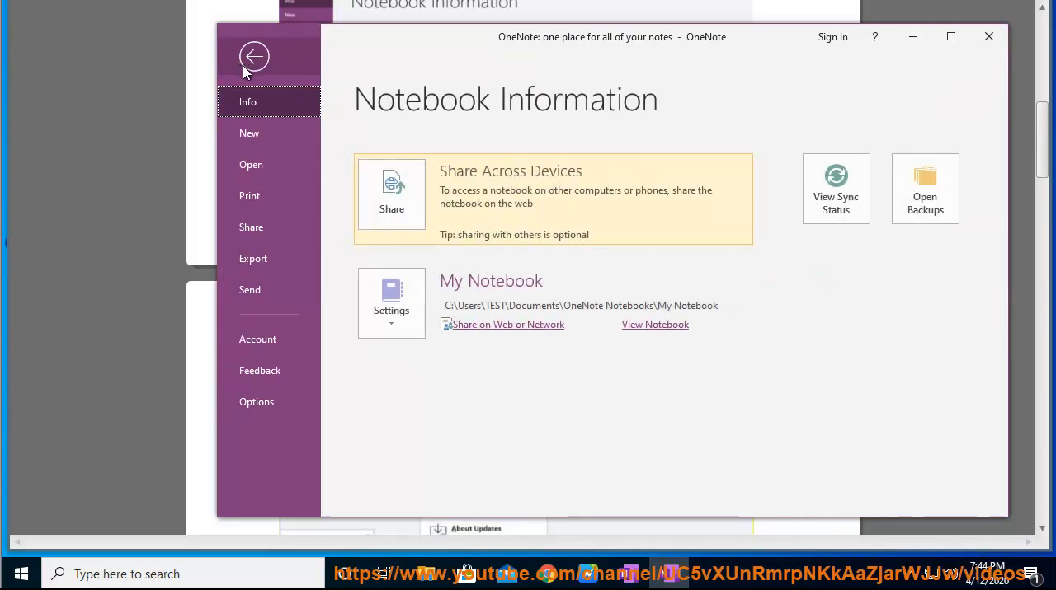
{"action": "mouse_move", "coordinate": [764, 240]}
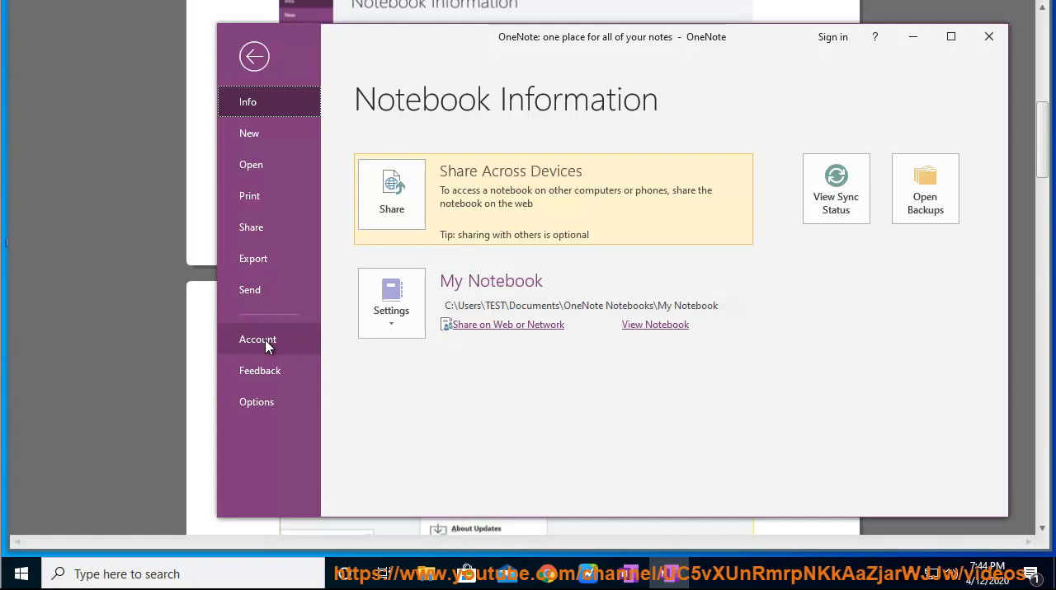
{"action": "left_click", "coordinate": [257, 339]}
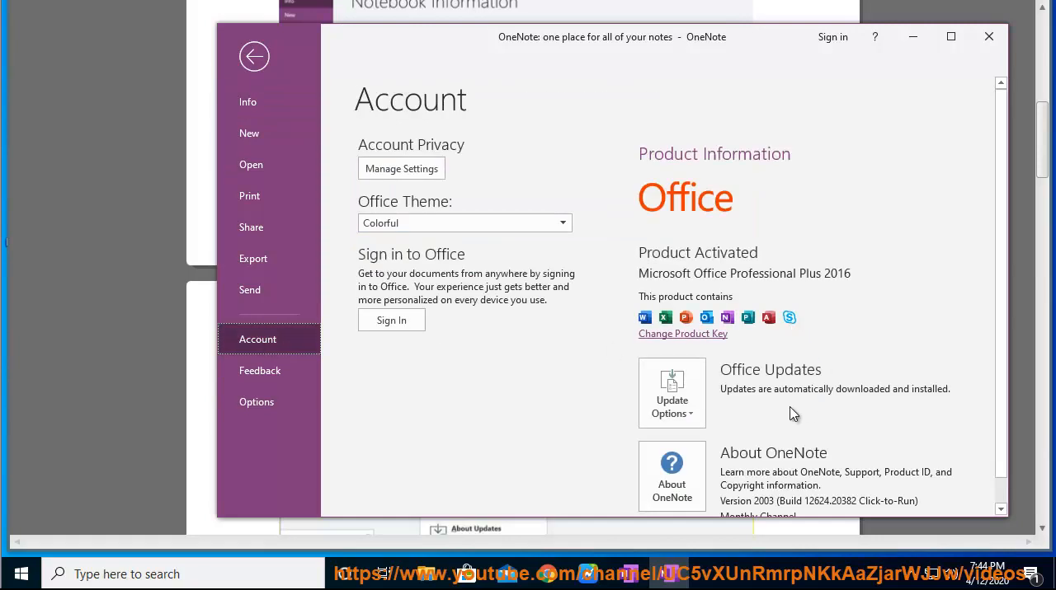
{"action": "left_click", "coordinate": [672, 400]}
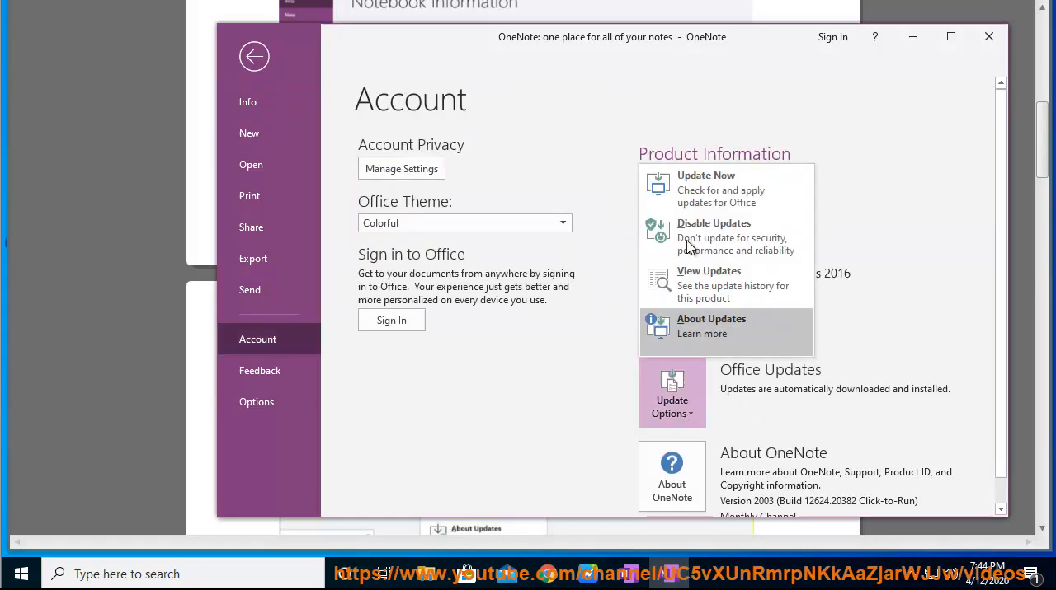
{"action": "mouse_move", "coordinate": [721, 188]}
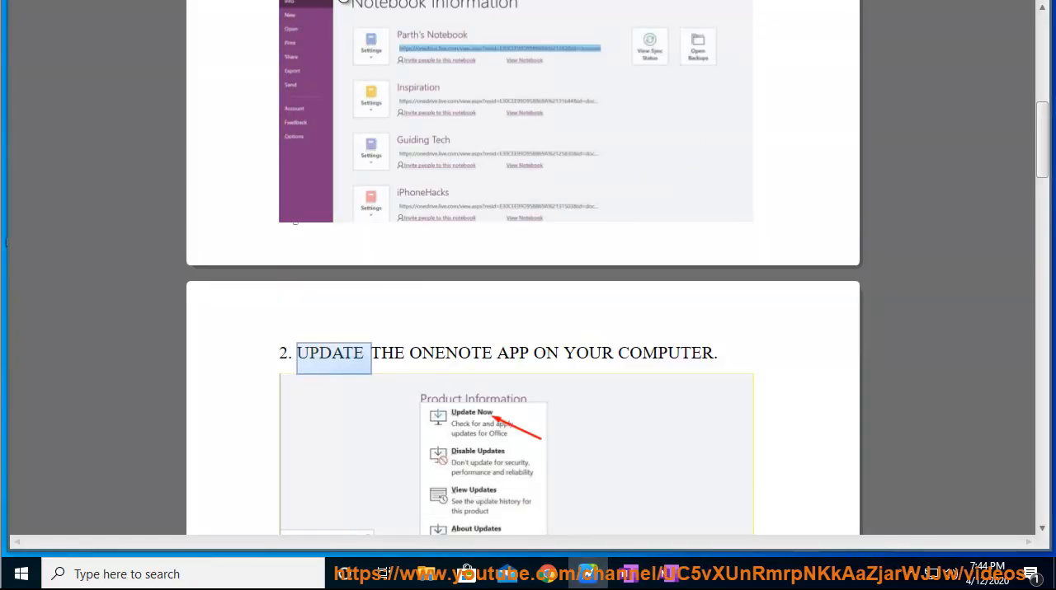
Step: Return to the guide and scroll through steps 2–4 on automatic and manual syncing
{"action": "scroll", "scroll_direction": "down", "scroll_amount": 3}
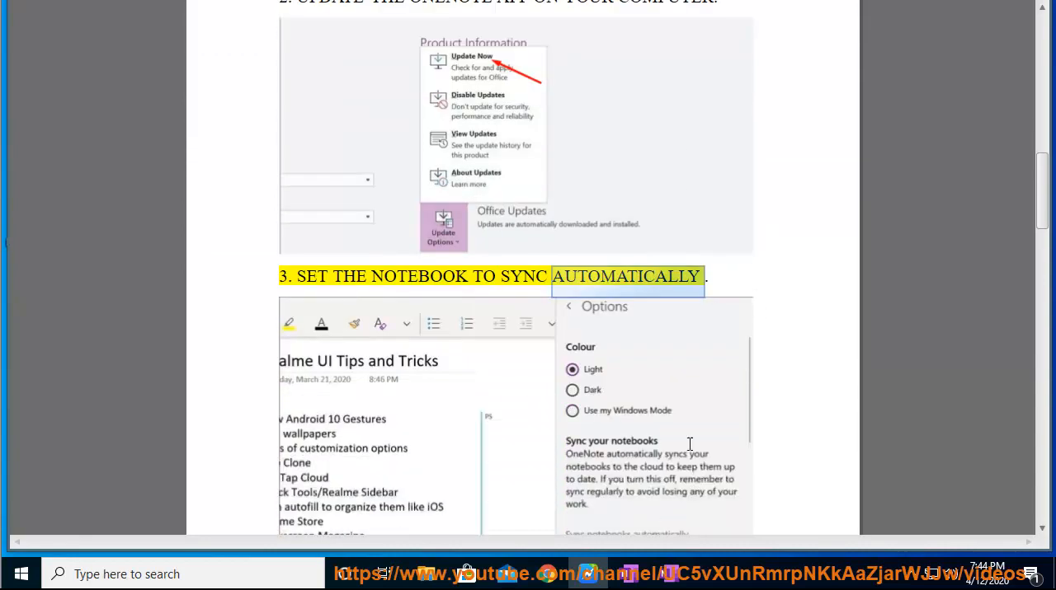
{"action": "scroll", "scroll_direction": "down", "scroll_amount": 3}
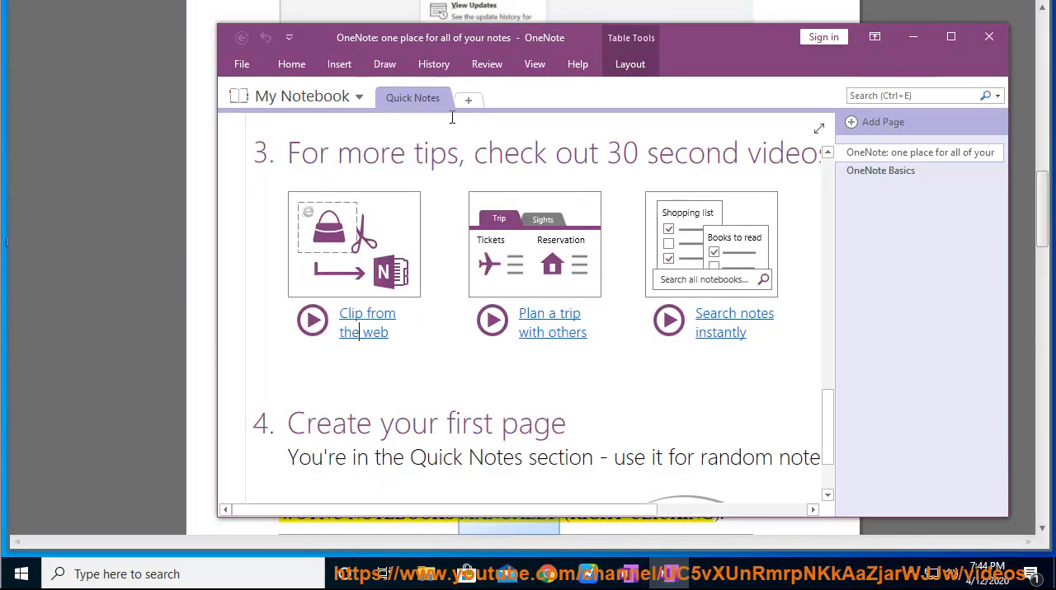
{"action": "left_click", "coordinate": [302, 96]}
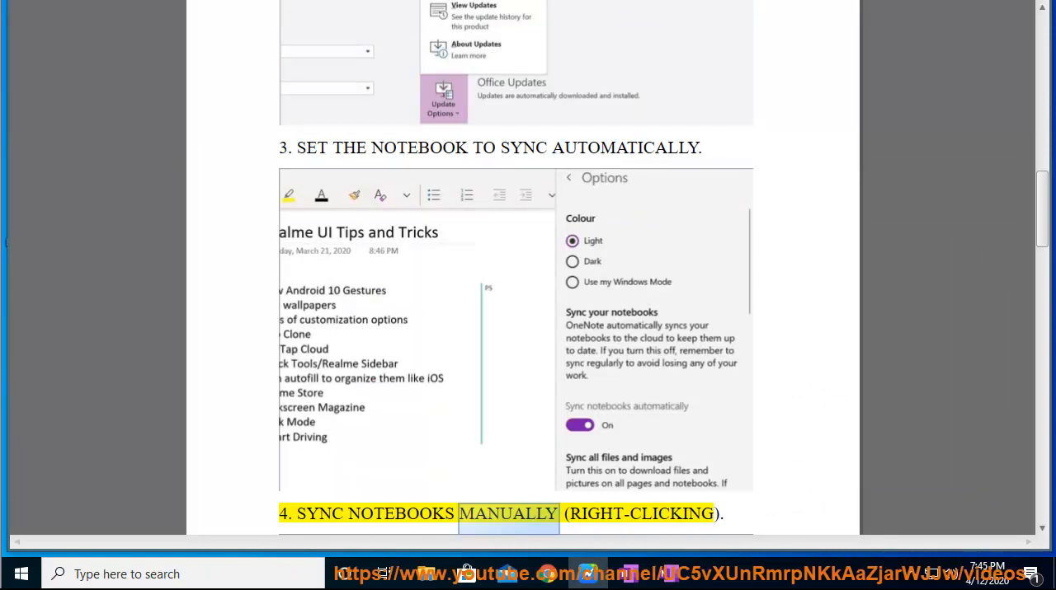
{"action": "scroll", "scroll_direction": "down", "scroll_amount": 3}
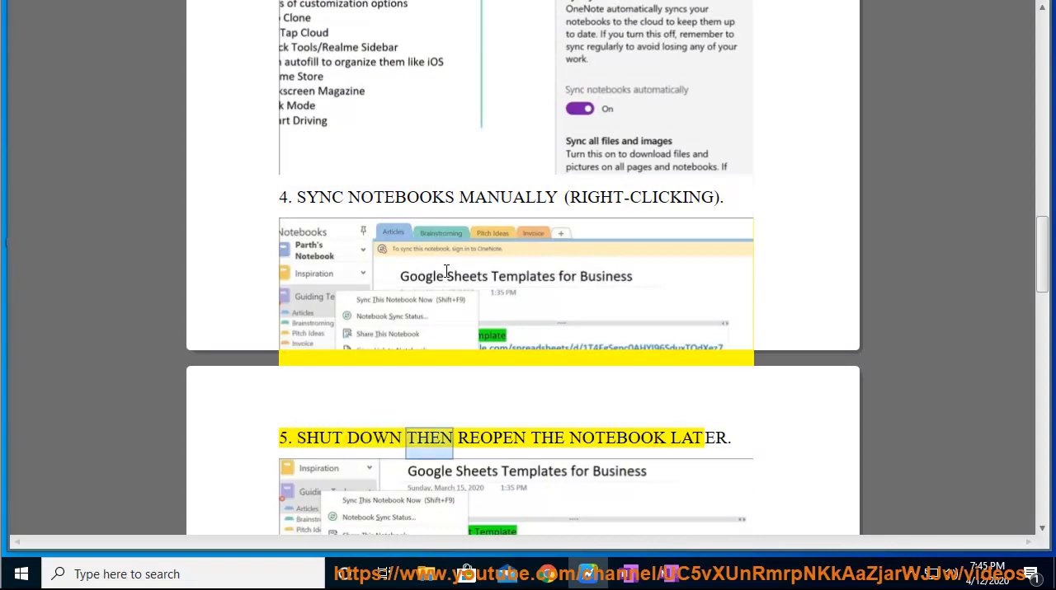
{"action": "scroll", "scroll_direction": "down", "scroll_amount": 3}
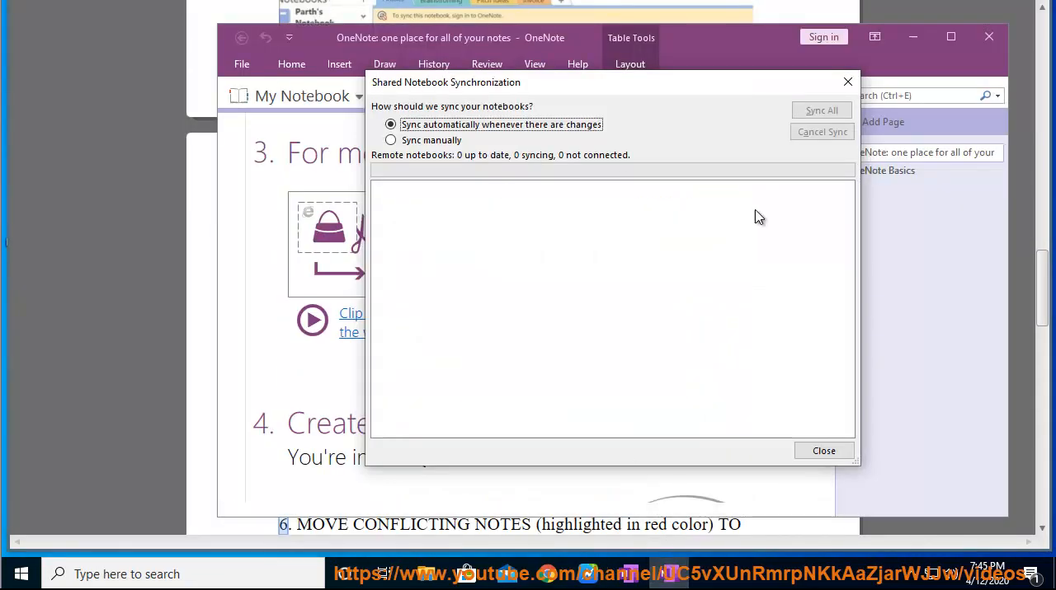
Step: Close the notebook sync dialog and OneNote, then scroll the guide to steps 6 and 7
{"action": "left_click", "coordinate": [822, 451]}
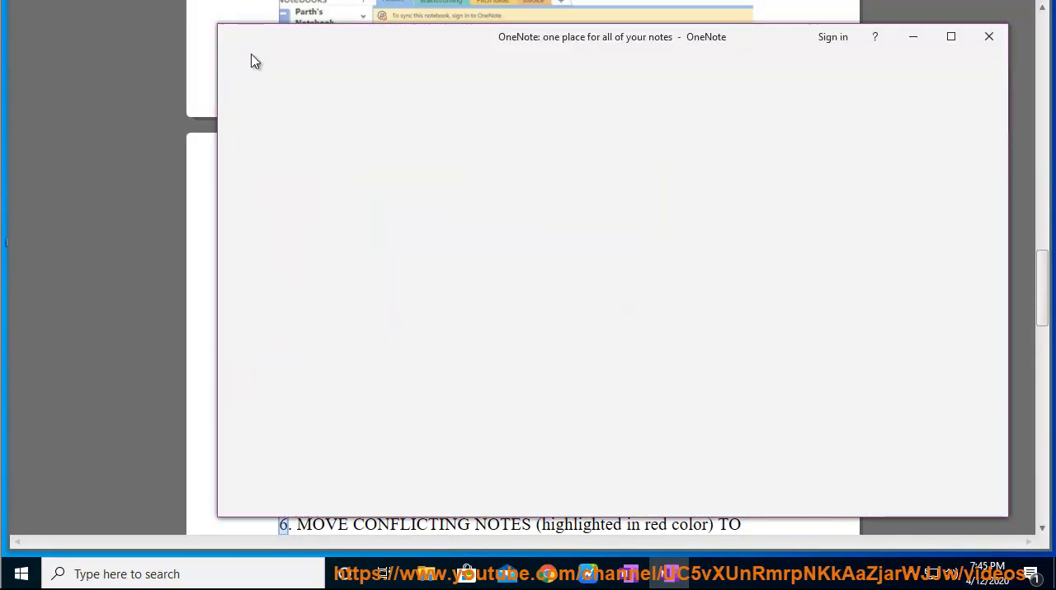
{"action": "left_click", "coordinate": [289, 37]}
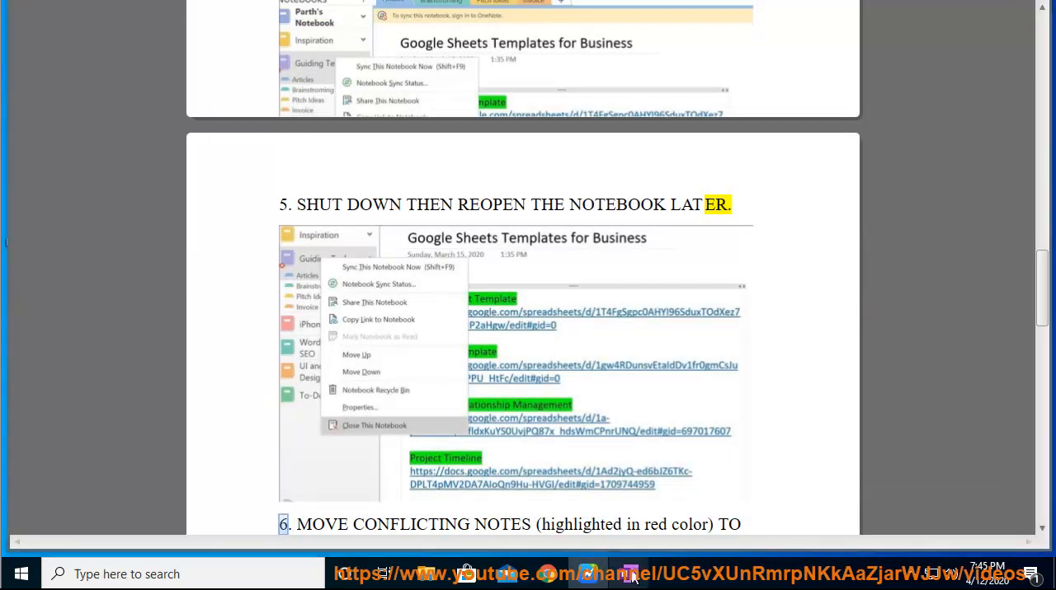
{"action": "mouse_move", "coordinate": [211, 523]}
{"action": "type", "text": "one"}
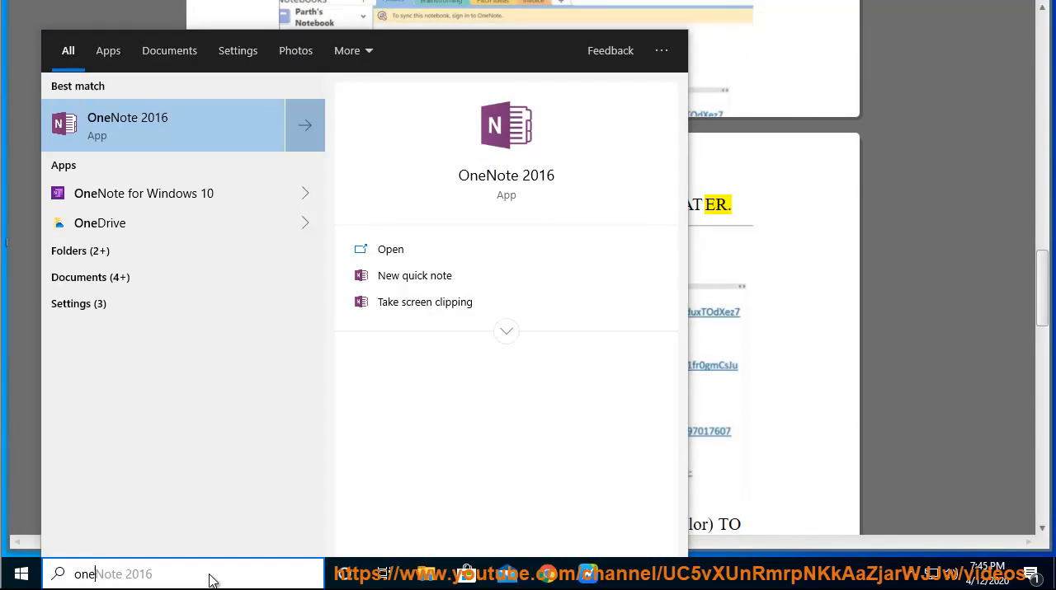
{"action": "mouse_move", "coordinate": [174, 132]}
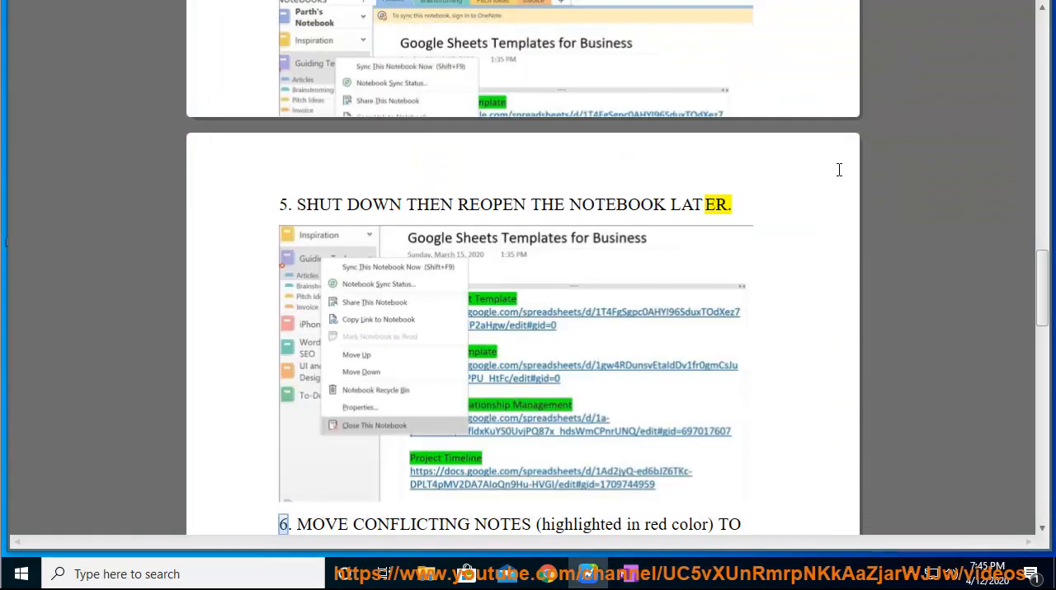
{"action": "mouse_move", "coordinate": [258, 22]}
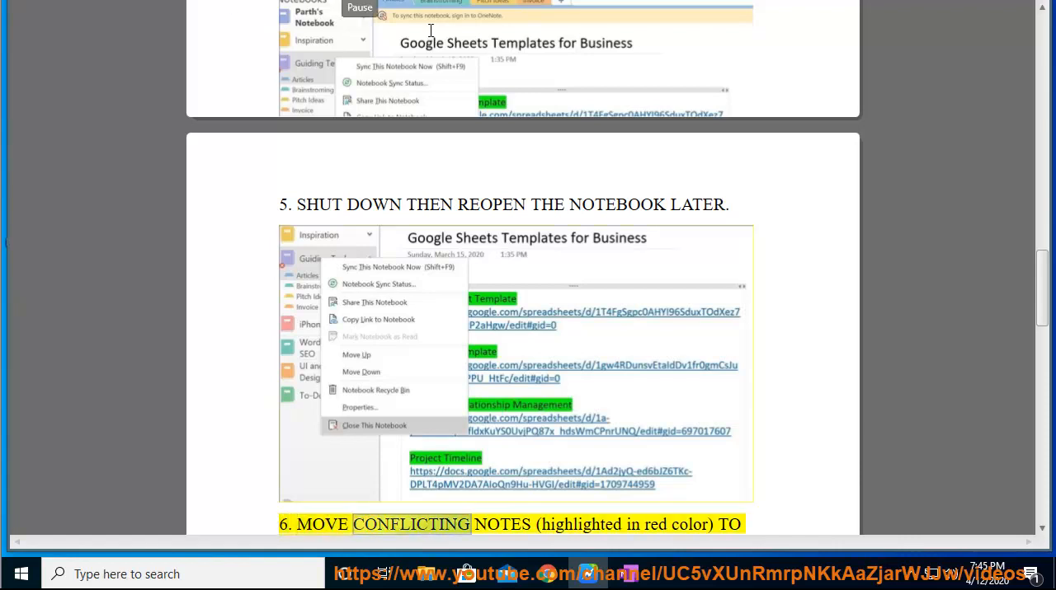
{"action": "scroll", "scroll_direction": "down", "scroll_amount": 3}
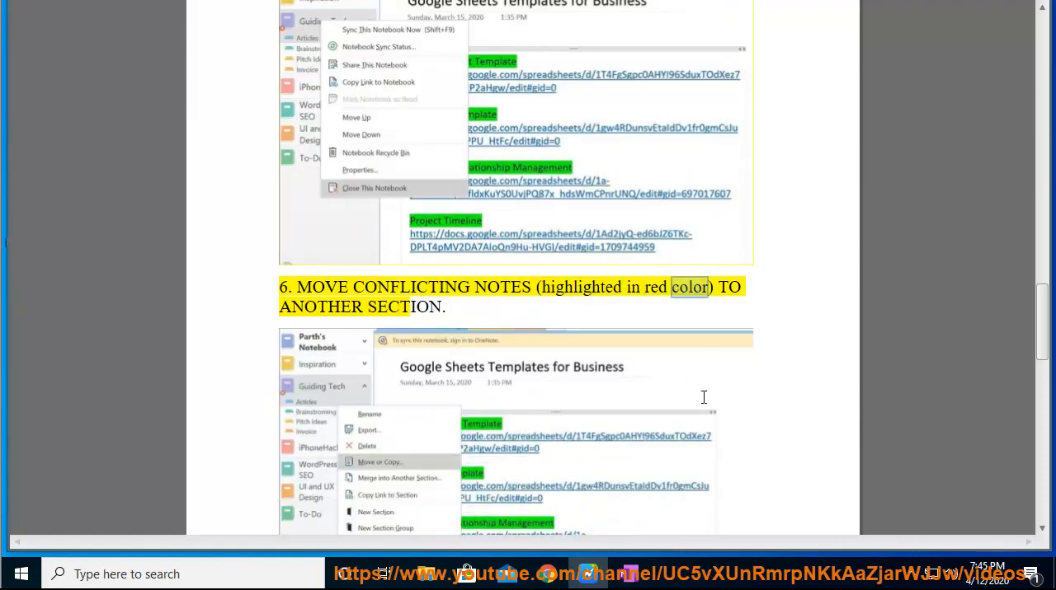
{"action": "scroll", "scroll_direction": "down", "scroll_amount": 3}
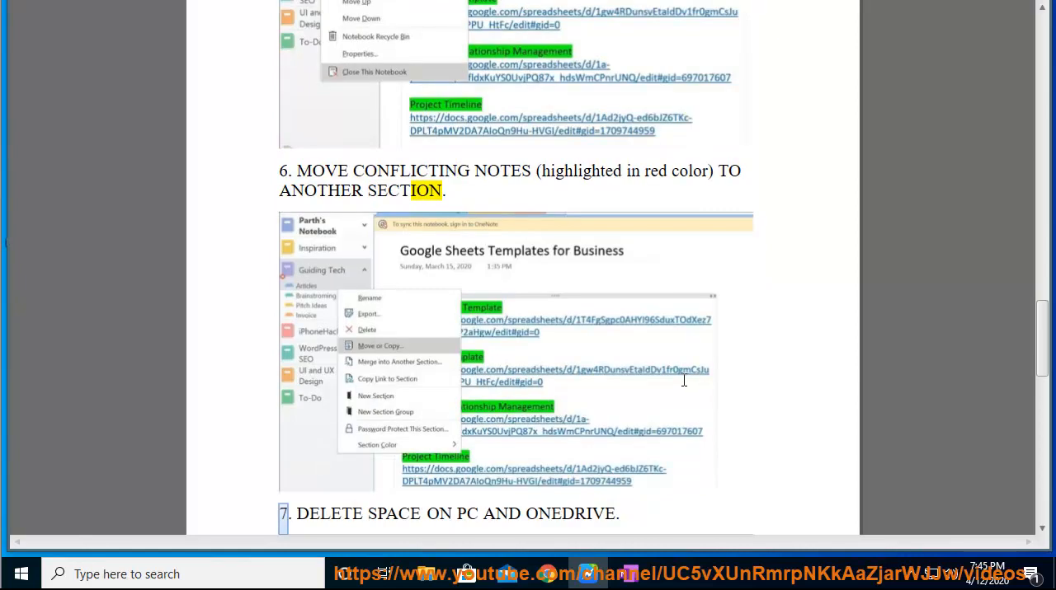